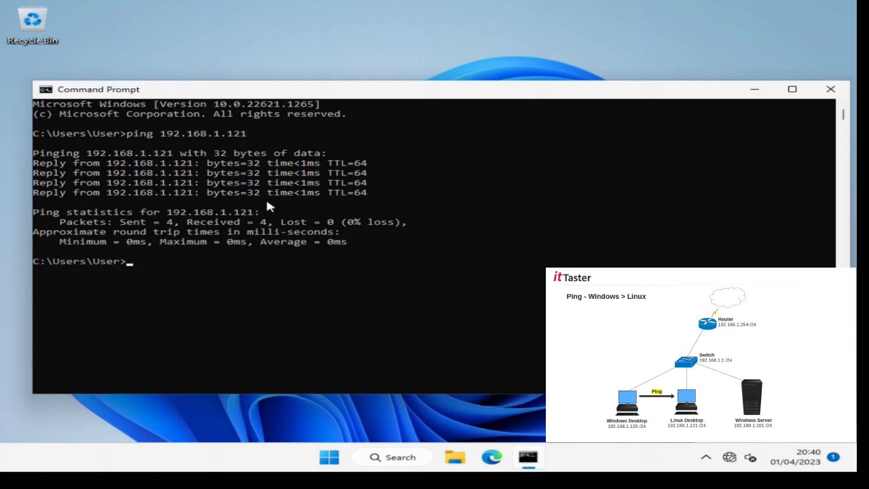
{"action": "mouse_move", "coordinate": [98, 261]}
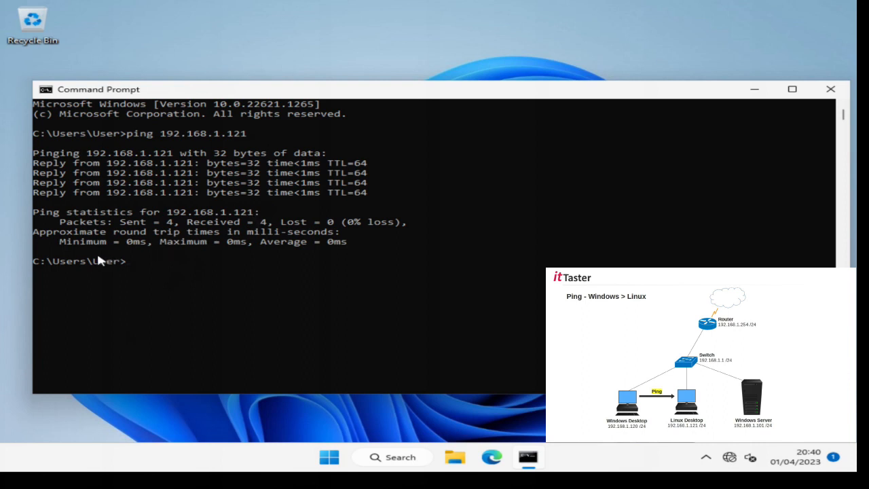
{"action": "mouse_move", "coordinate": [162, 231]}
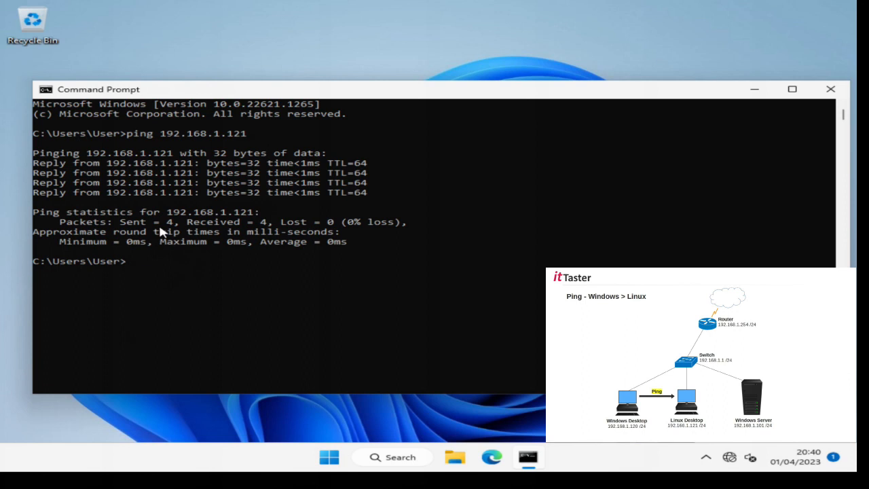
{"action": "mouse_move", "coordinate": [243, 247]}
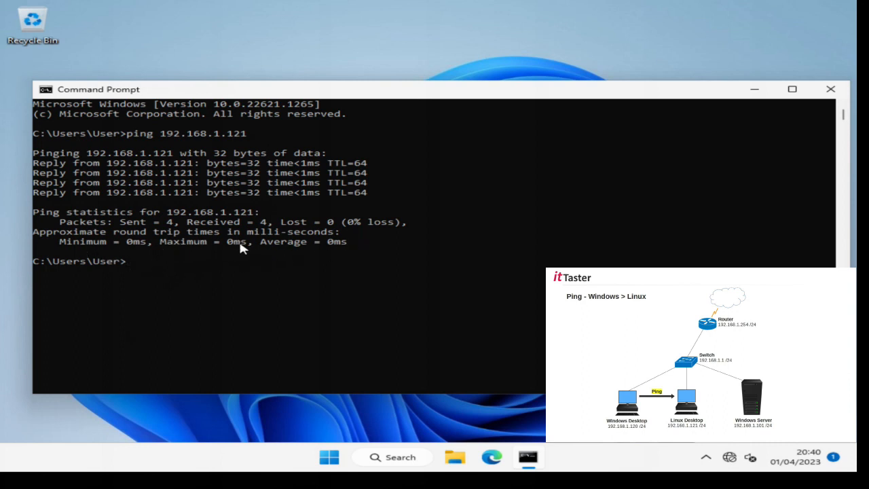
{"action": "mouse_move", "coordinate": [197, 261]}
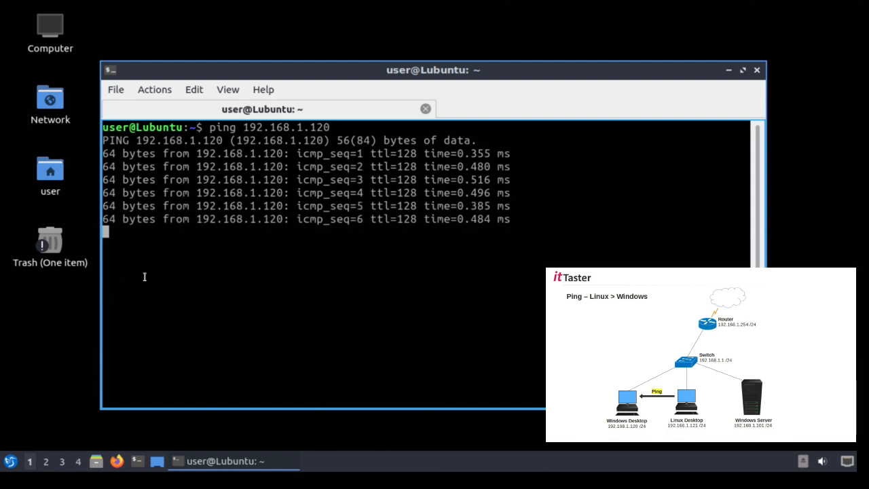
Step: Stop the ping to 192.168.1.120 with Ctrl+C, showing 9 received and 0% loss
{"action": "key", "text": "ctrl+c"}
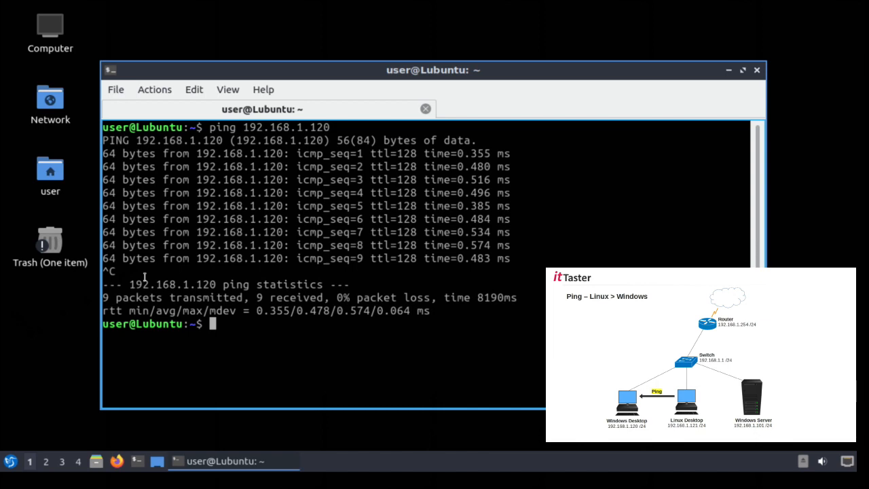
Step: Begin a new ping command with an option flag at the Linux prompt
{"action": "type", "text": "ping"}
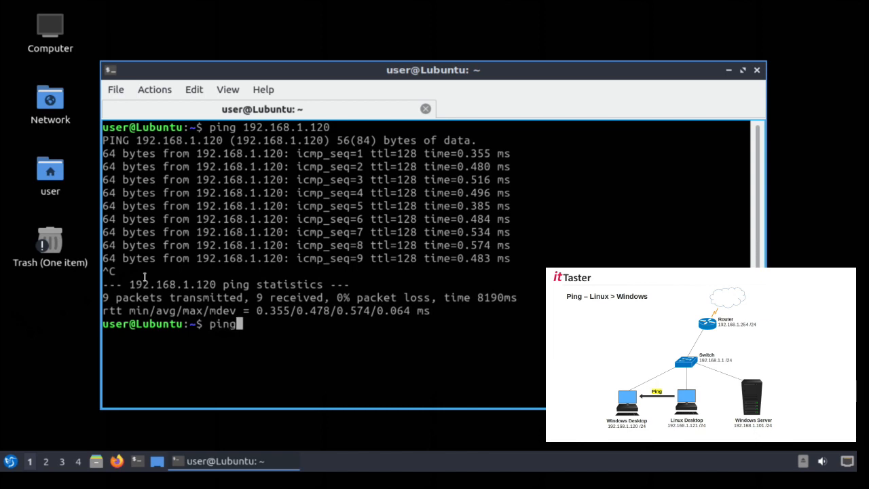
{"action": "type", "text": "-"}
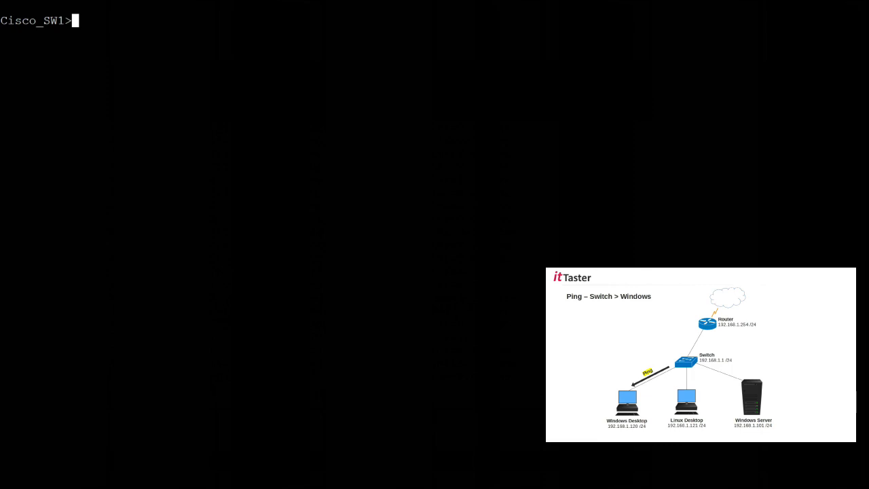
Step: Start the switch-to-Windows ping from the Cisco_SW1 prompt, beginning 'ping 192'
{"action": "type", "text": "ping 192"}
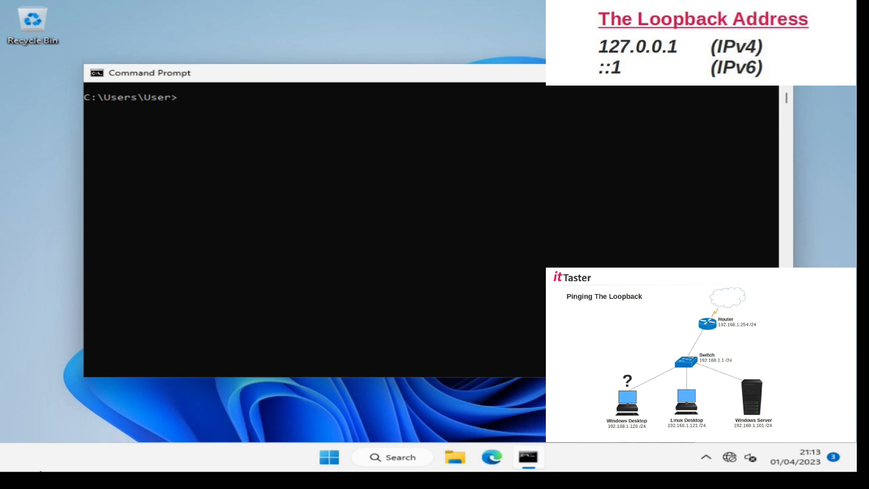
Step: Ping the IPv4 loopback address 127.0.0.1 from the Windows desktop
{"action": "type", "text": "ping 127.0.0.1"}
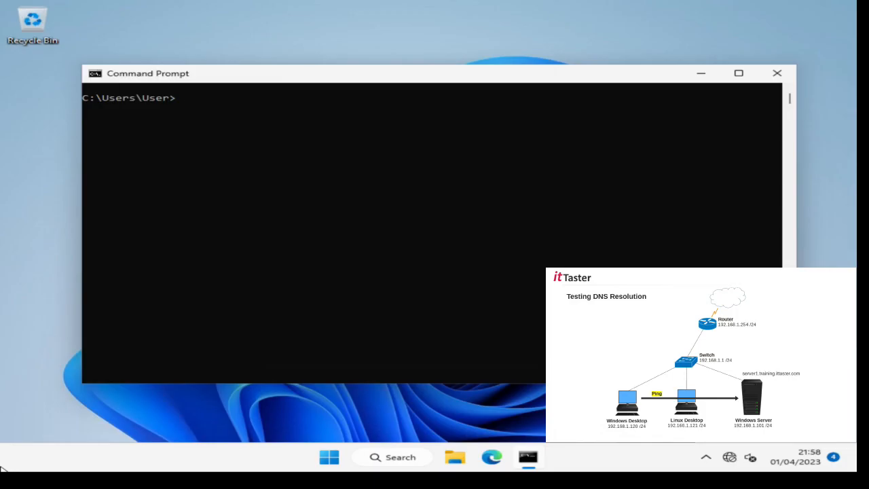
Step: Ping server1.training.ittaster.com by name over IPv4 to test DNS resolution
{"action": "type", "text": "ping -4"}
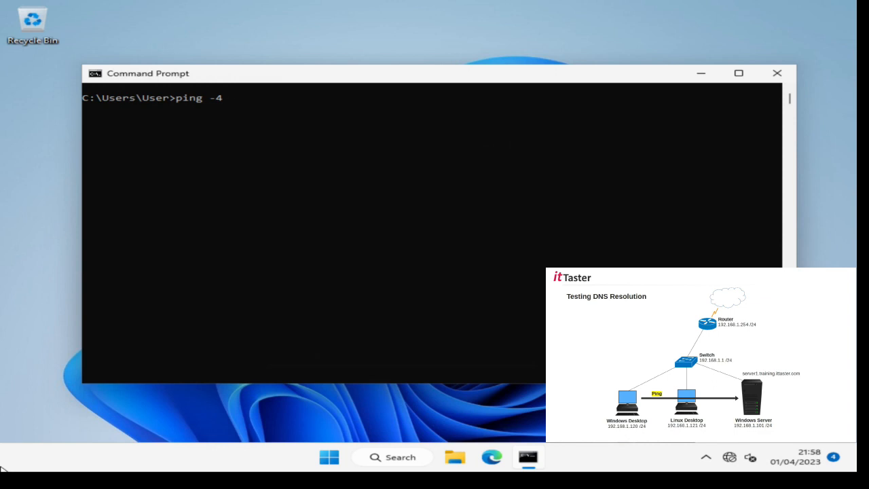
{"action": "type", "text": "server1.training.ittaster.com"}
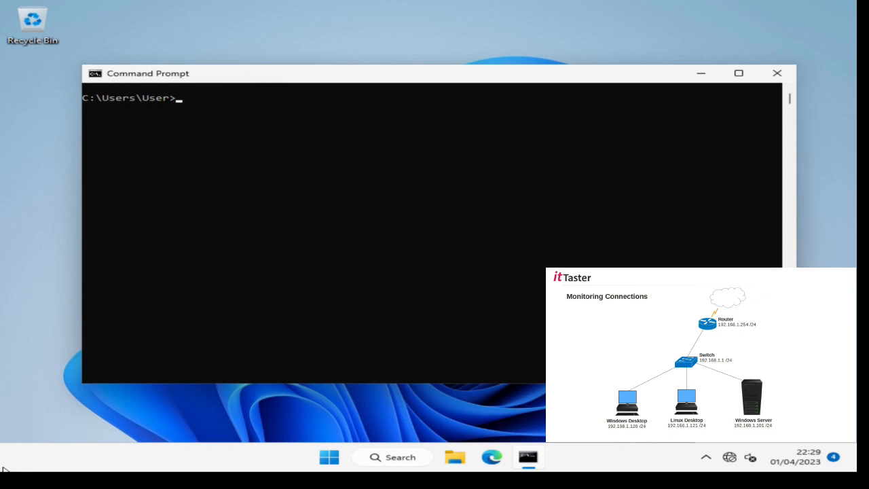
Step: Start a continuous ping -t to the lab device's 192.16... address
{"action": "type", "text": "ping -t"}
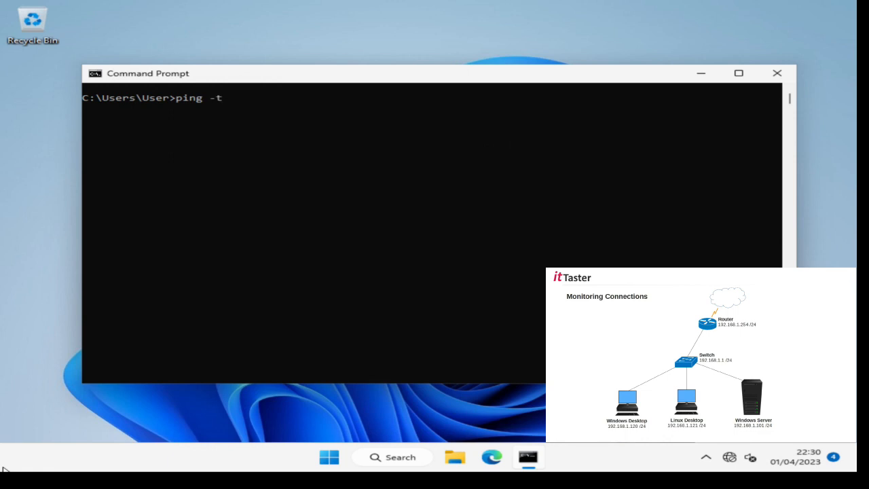
{"action": "type", "text": "\" \""}
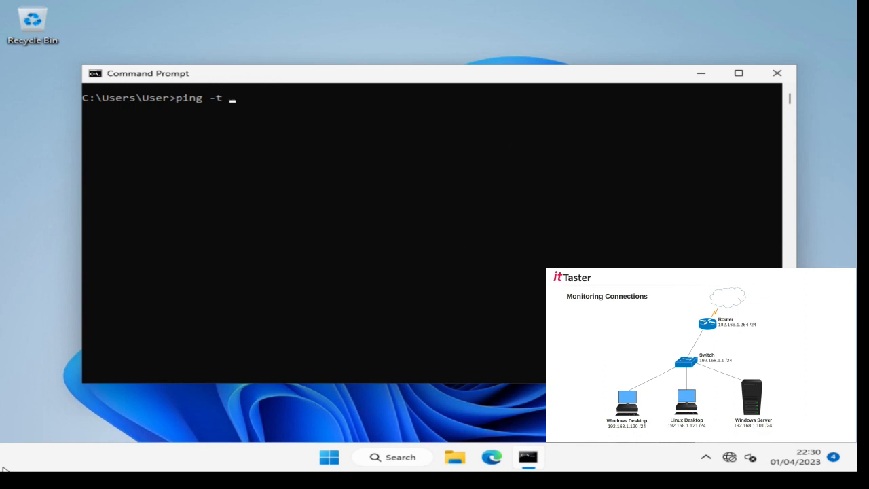
{"action": "type", "text": "192.16"}
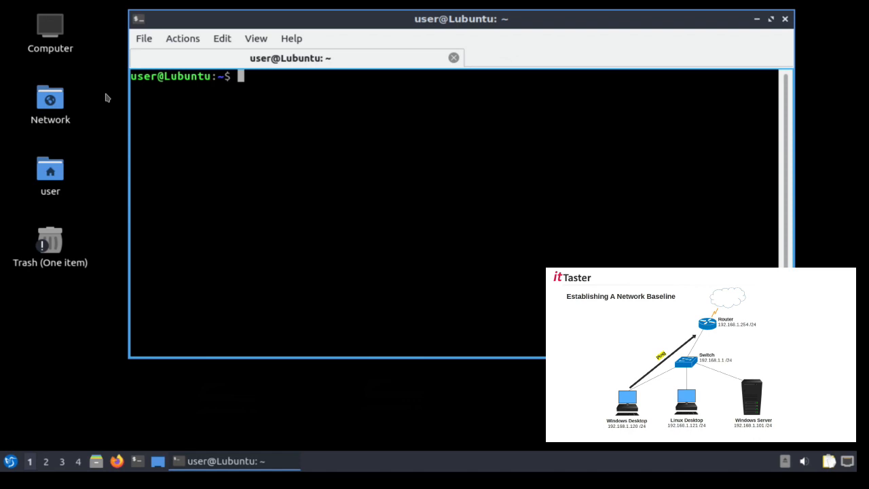
Step: Ping the router at 192.168.1.254 with a count of 4 packets
{"action": "type", "text": "ping -c 4"}
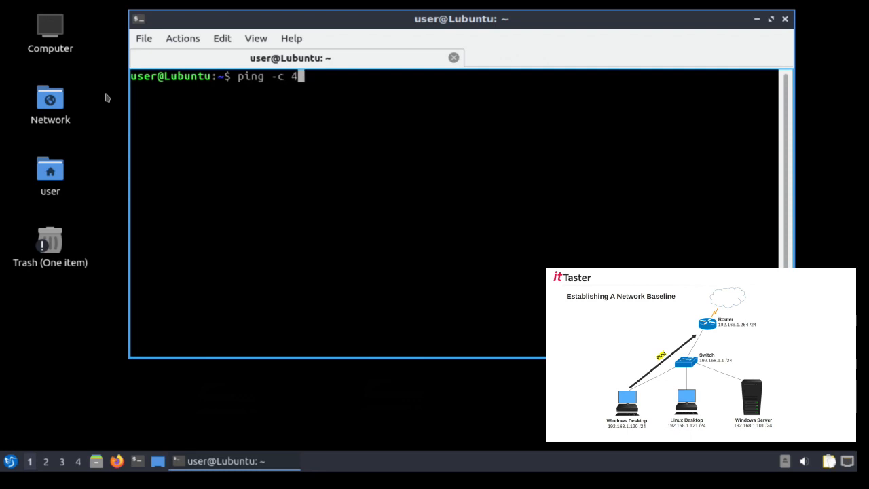
{"action": "type", "text": "192.168.1.254"}
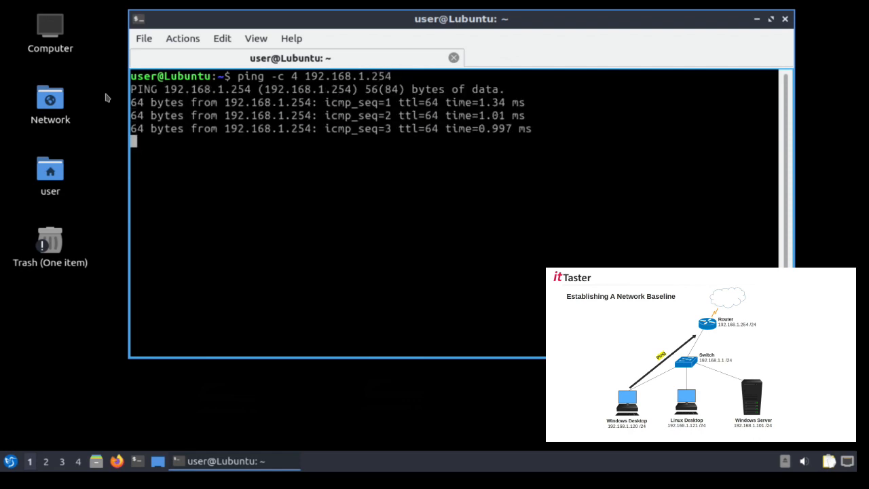
{"action": "left_click", "coordinate": [222, 38]}
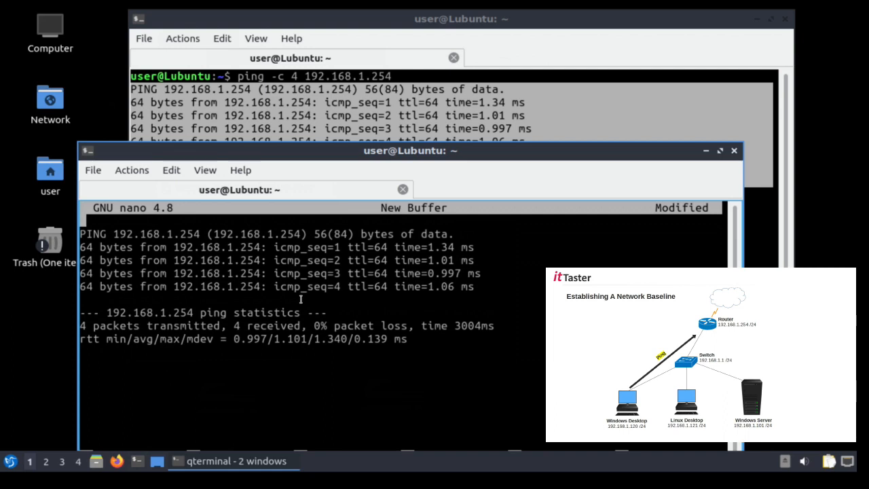
{"action": "type", "text": "01/04/23 @08"}
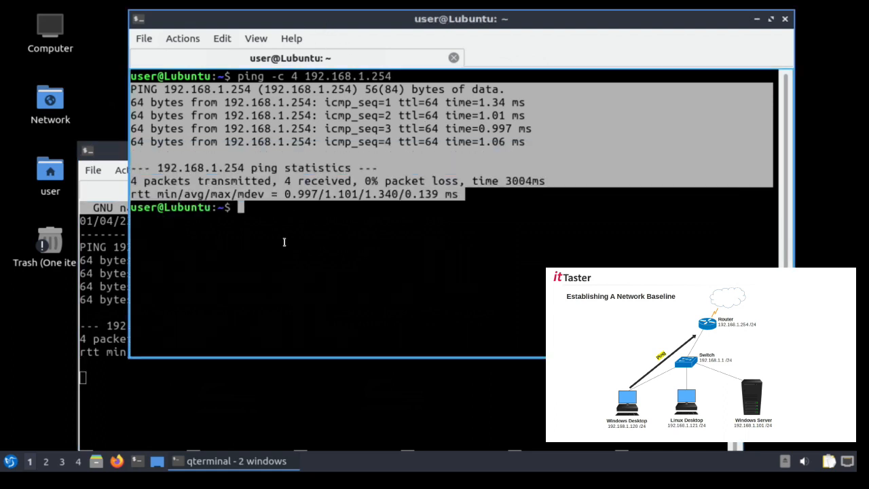
Step: Rerun the 4-packet router ping and head its pasted output with a 01/04/23 @ 11: timestamp
{"action": "type", "text": "ping -c 4 192.168.1.254"}
{"action": "left_click", "coordinate": [103, 378]}
{"action": "type", "text": "01"}
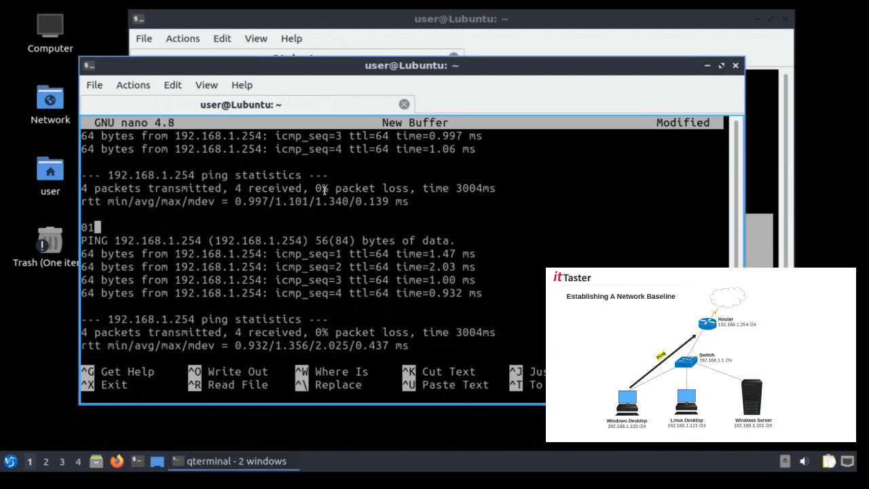
{"action": "type", "text": "/04/23 @"}
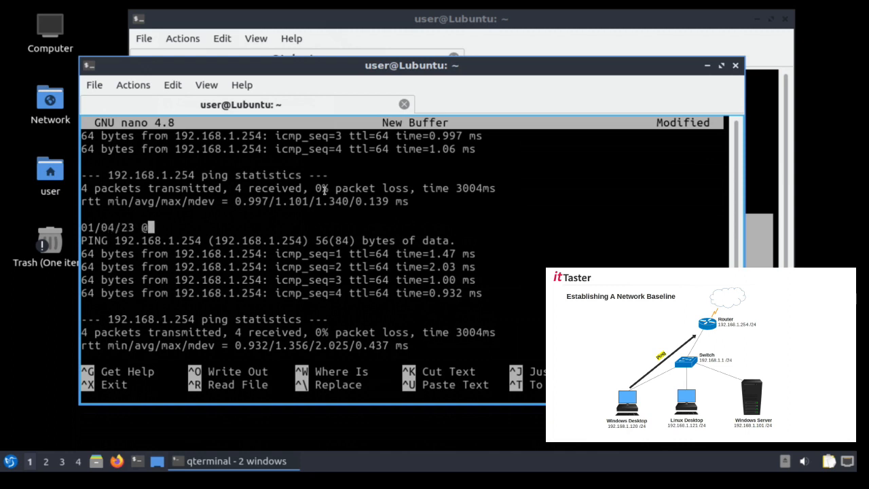
{"action": "type", "text": "11:"}
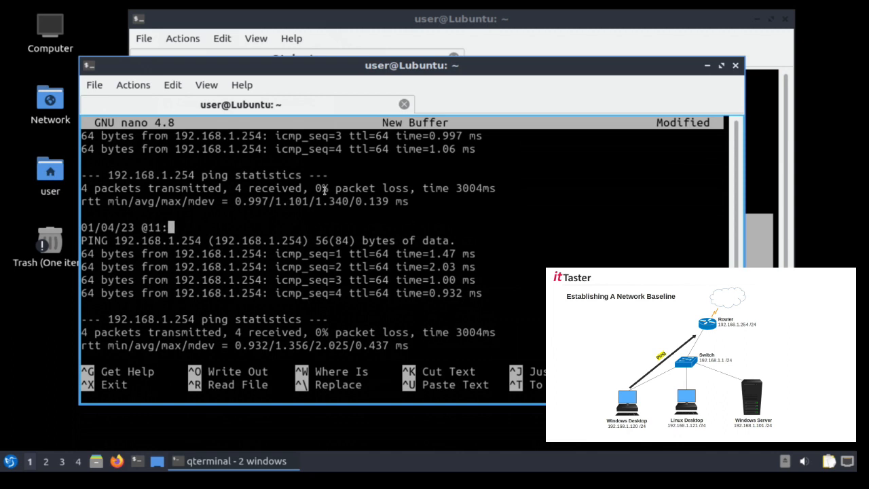